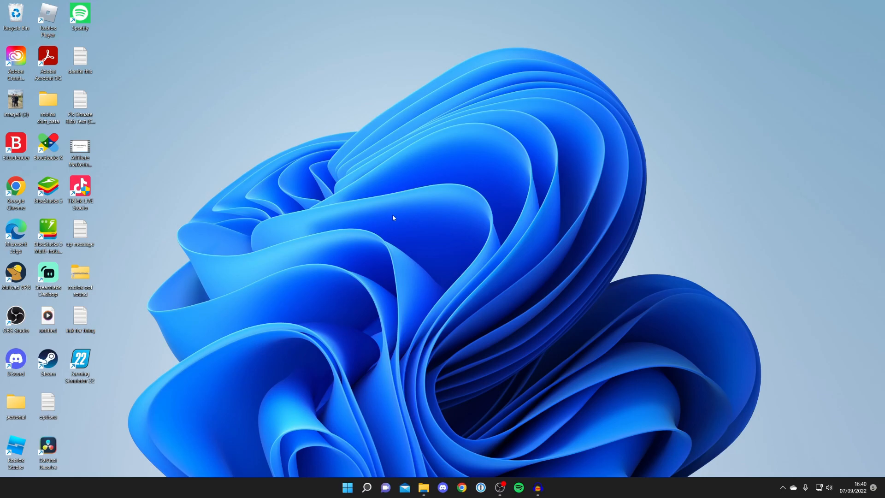
pyautogui.moveTo(391, 321)
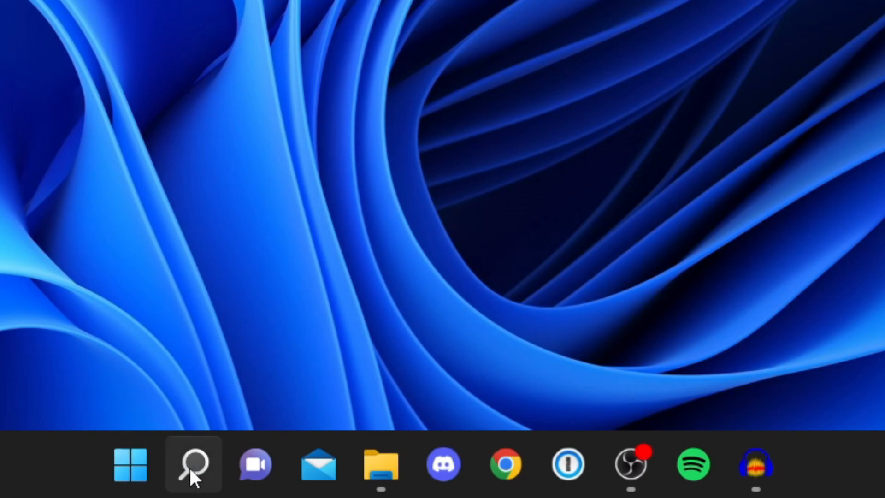
# Launch Microsoft Store from Windows Search by searching 'microsoft Store'
pyautogui.click(193, 465)
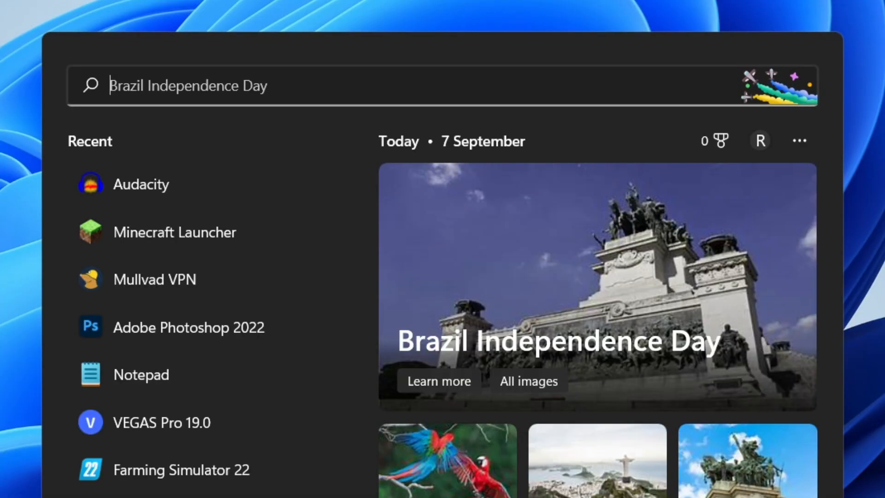
pyautogui.write('microsoft Store')
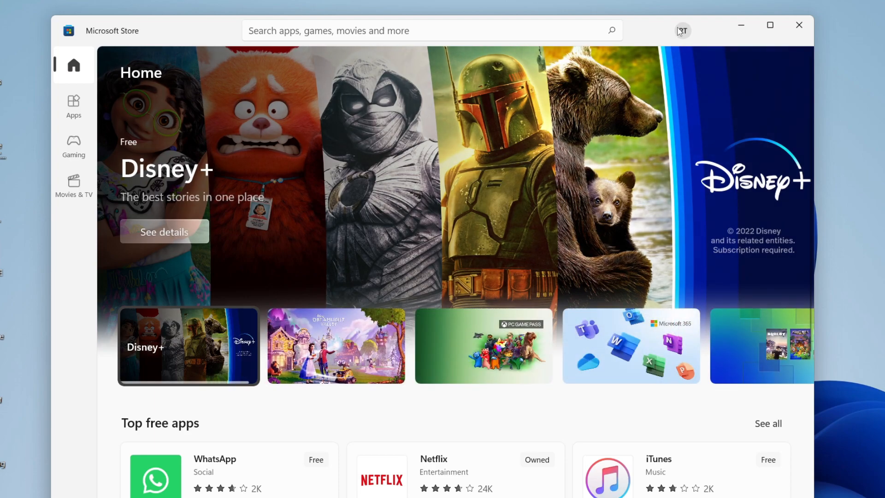
# Check the signed-in store account, dismiss it, and activate the app search bar
pyautogui.click(682, 31)
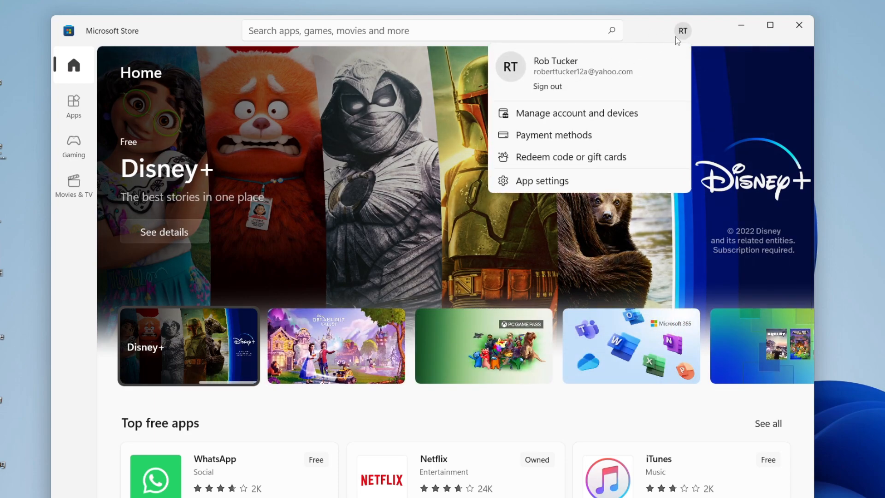
pyautogui.click(669, 31)
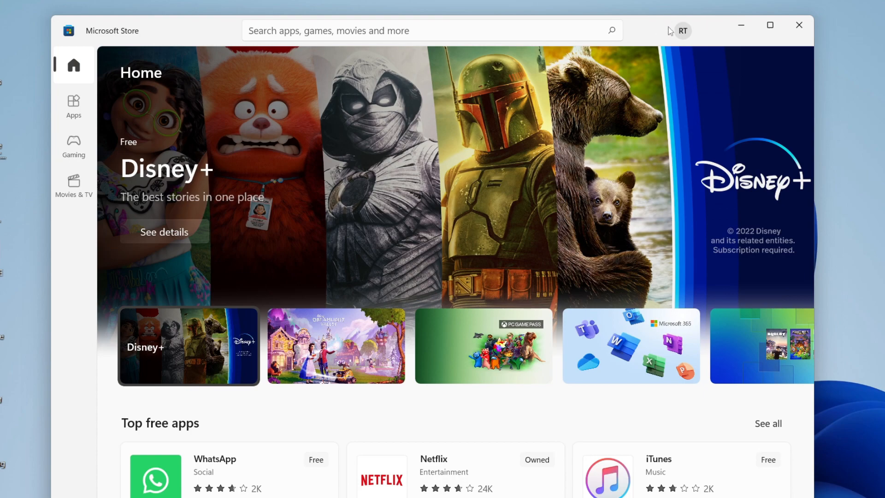
pyautogui.click(682, 30)
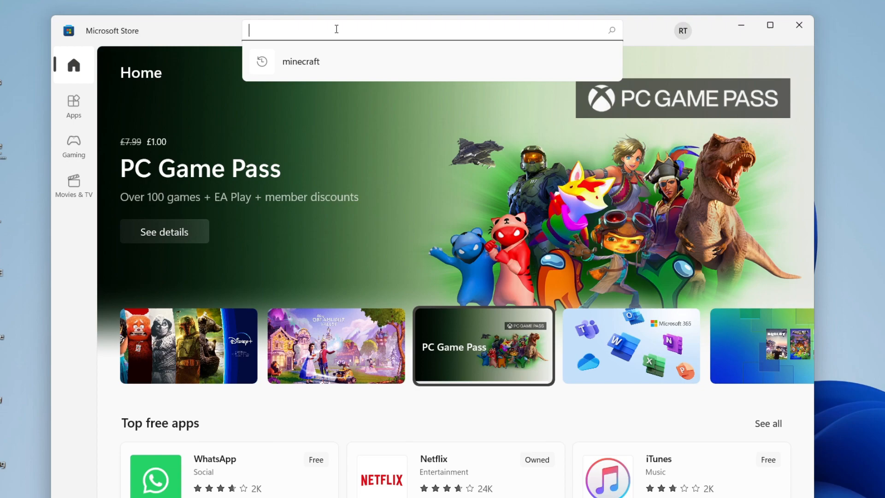
# Search 'capcut' and reach the CapCut app page by Bytedance Pte. Ltd
pyautogui.write('capcut')
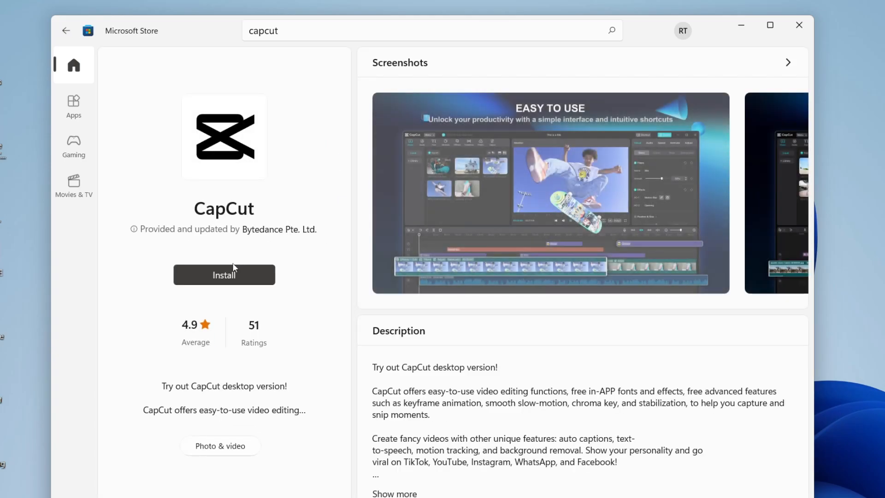
# Install CapCut from its store page until it reads Installed
pyautogui.click(224, 274)
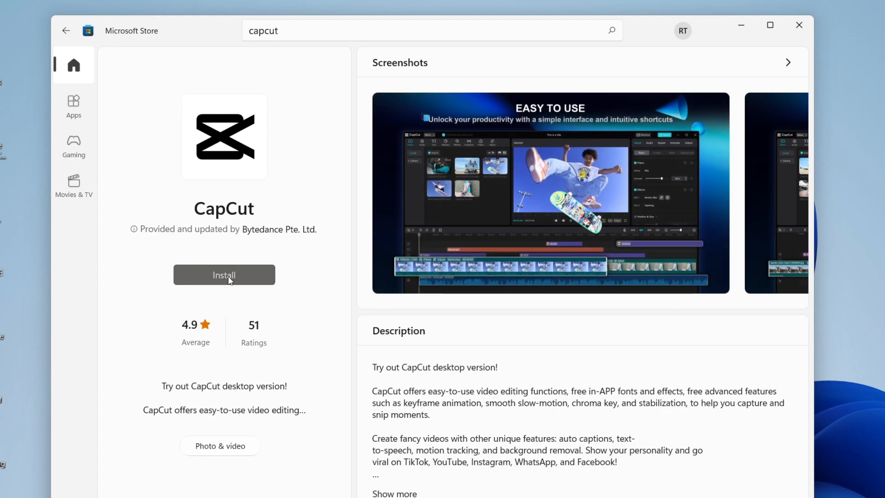
pyautogui.click(223, 275)
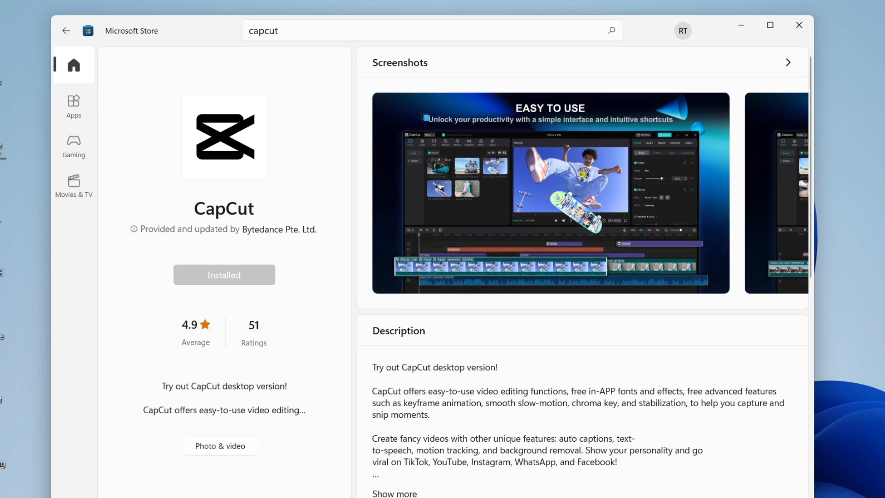
pyautogui.moveTo(152, 307)
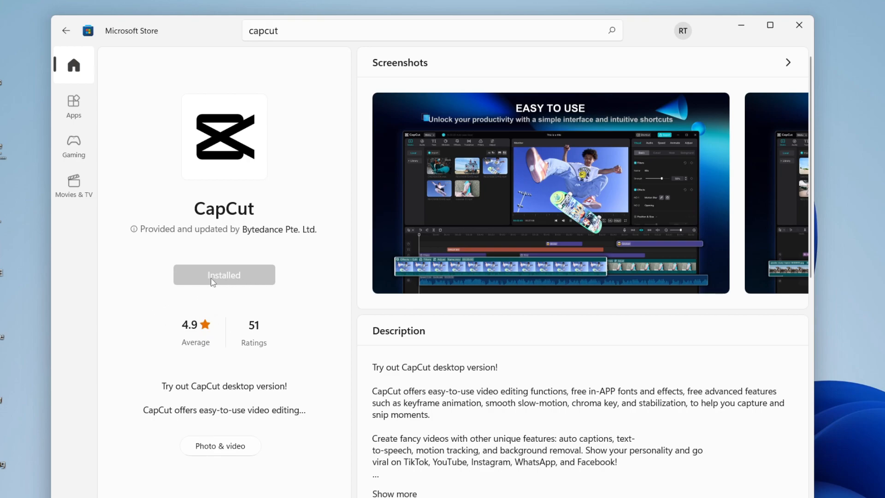
pyautogui.moveTo(799, 49)
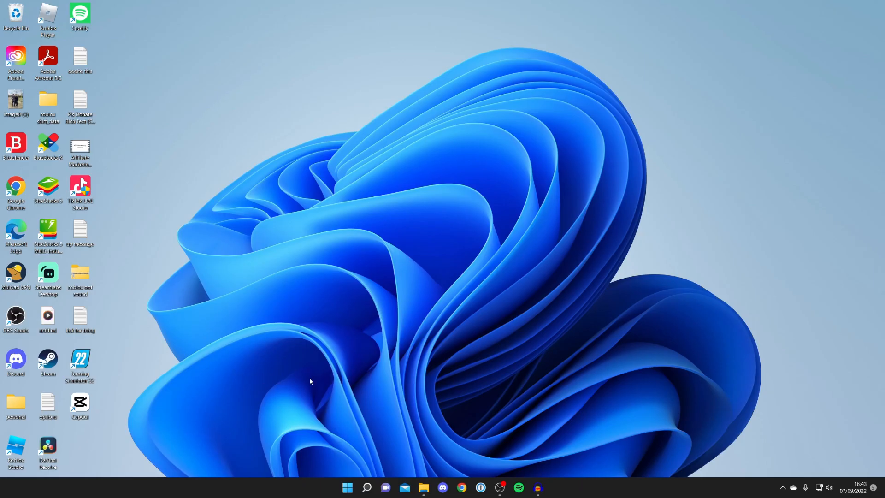
# Launch CapCut from Windows Search by searching 'capcut'
pyautogui.click(365, 487)
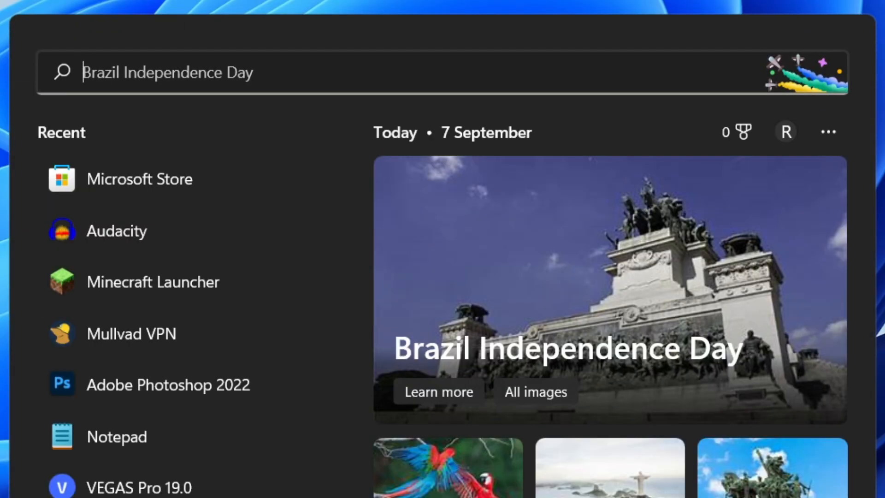
pyautogui.write('capcut')
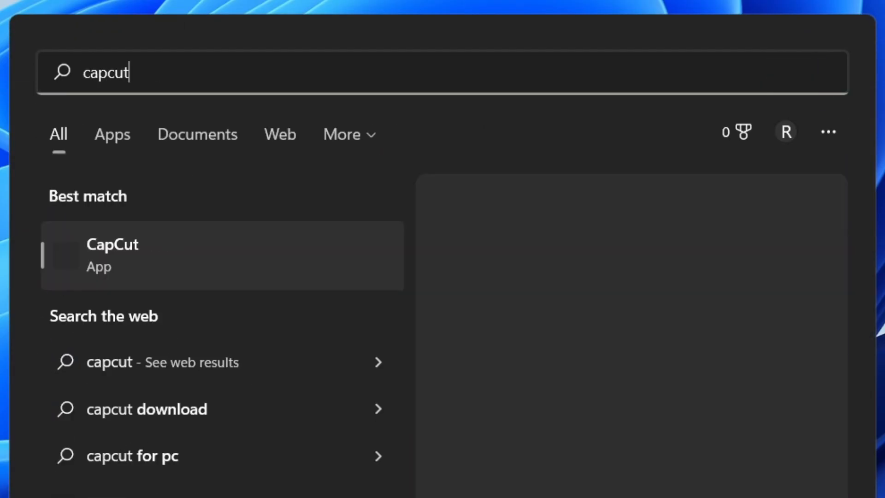
pyautogui.moveTo(133, 270)
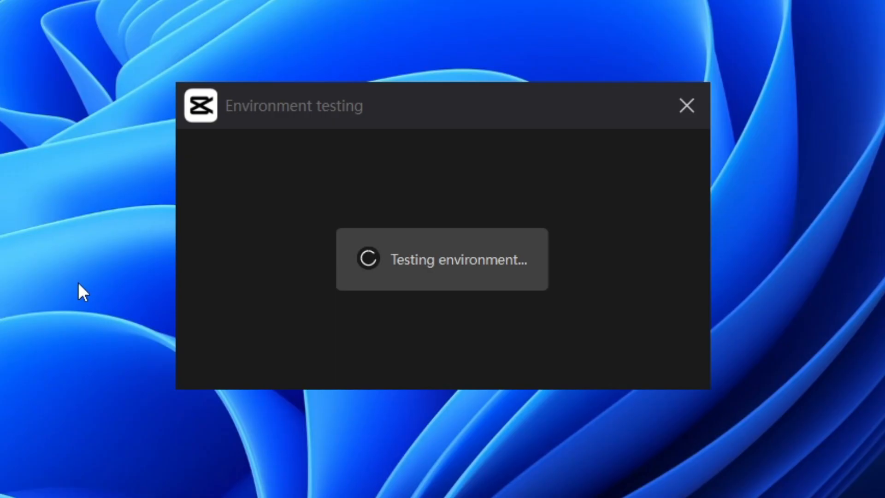
pyautogui.moveTo(290, 165)
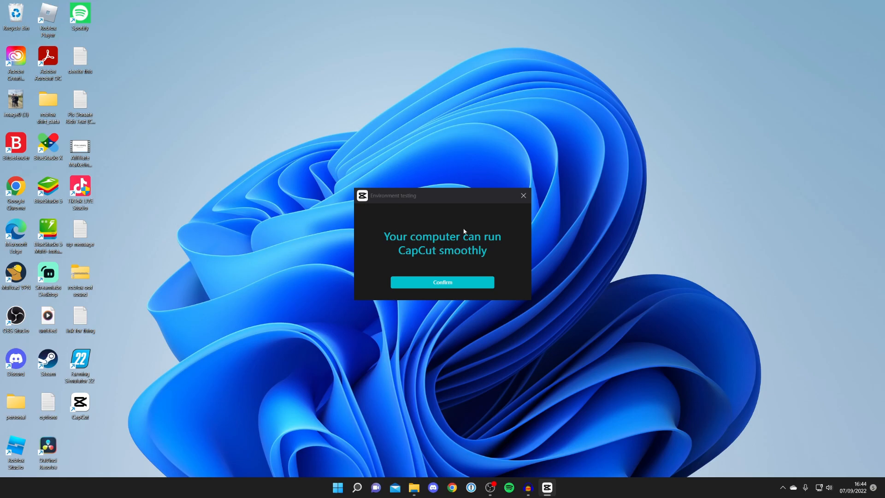
pyautogui.moveTo(433, 237)
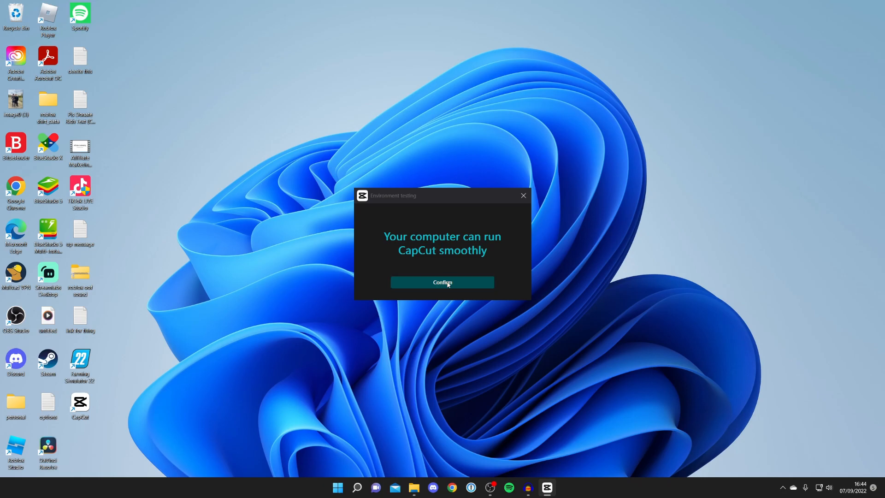
# Confirm the environment test result that the computer runs CapCut smoothly
pyautogui.click(441, 282)
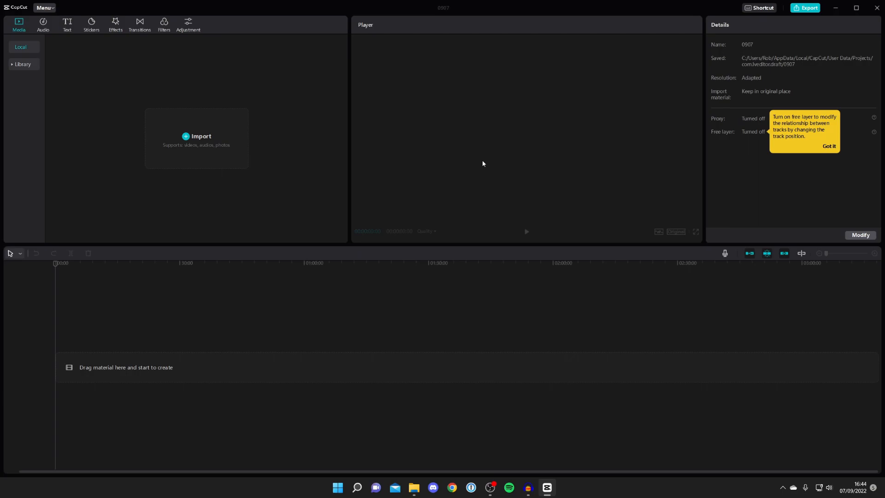
pyautogui.moveTo(521, 305)
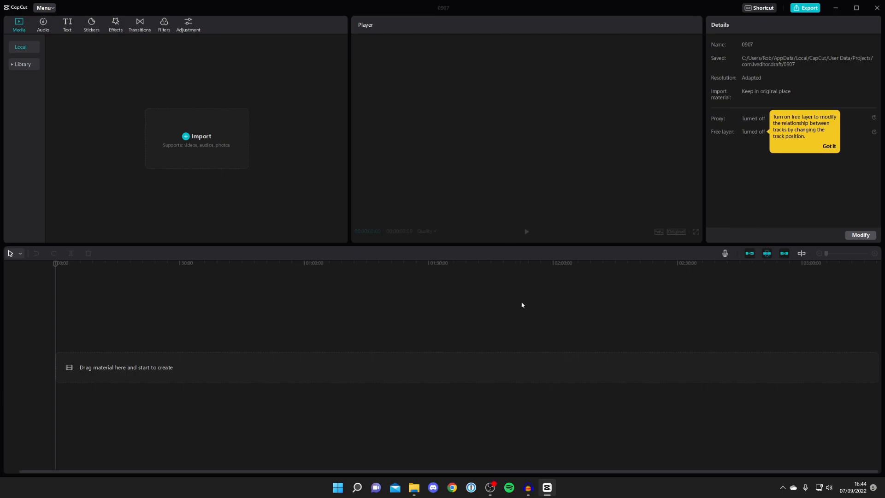